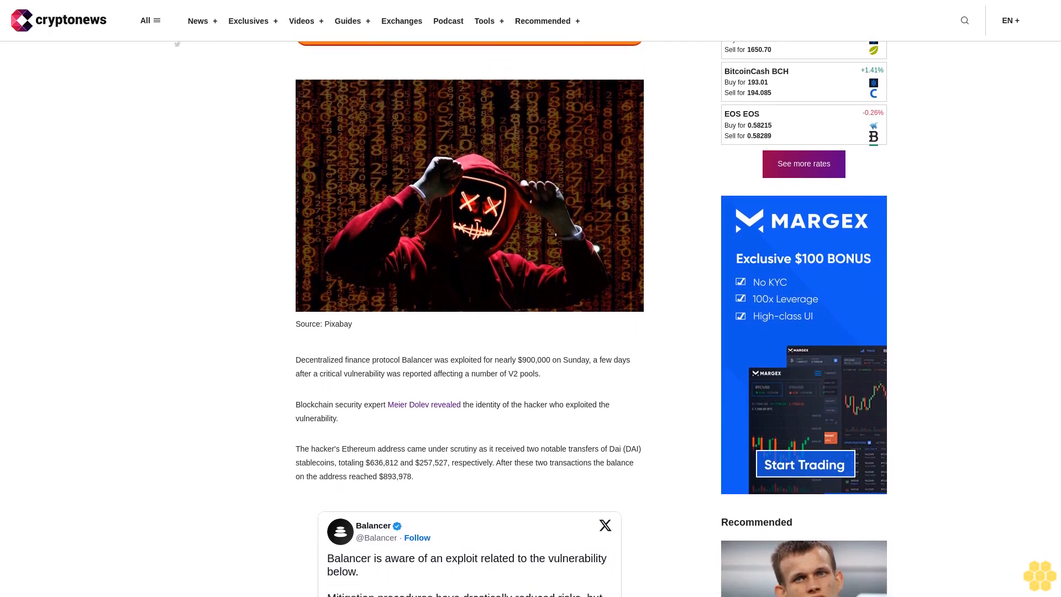
pyautogui.scroll(-3)
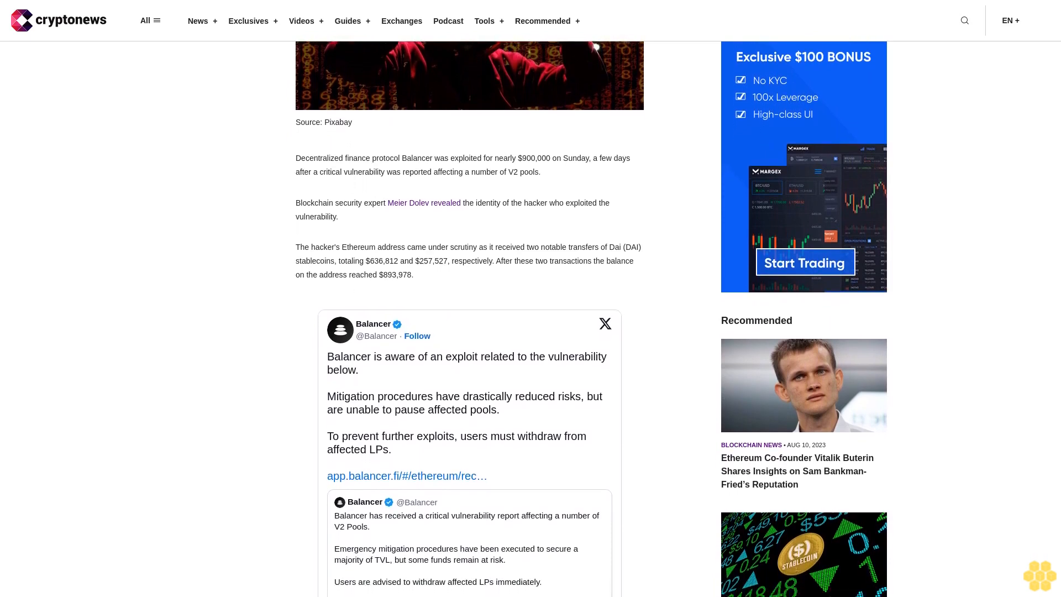
pyautogui.scroll(-3)
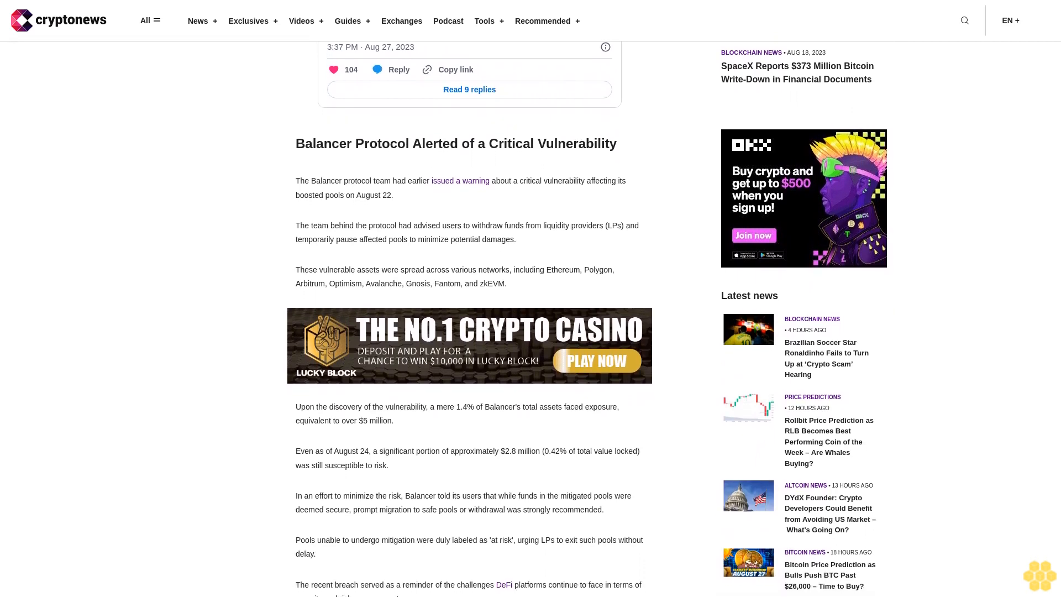